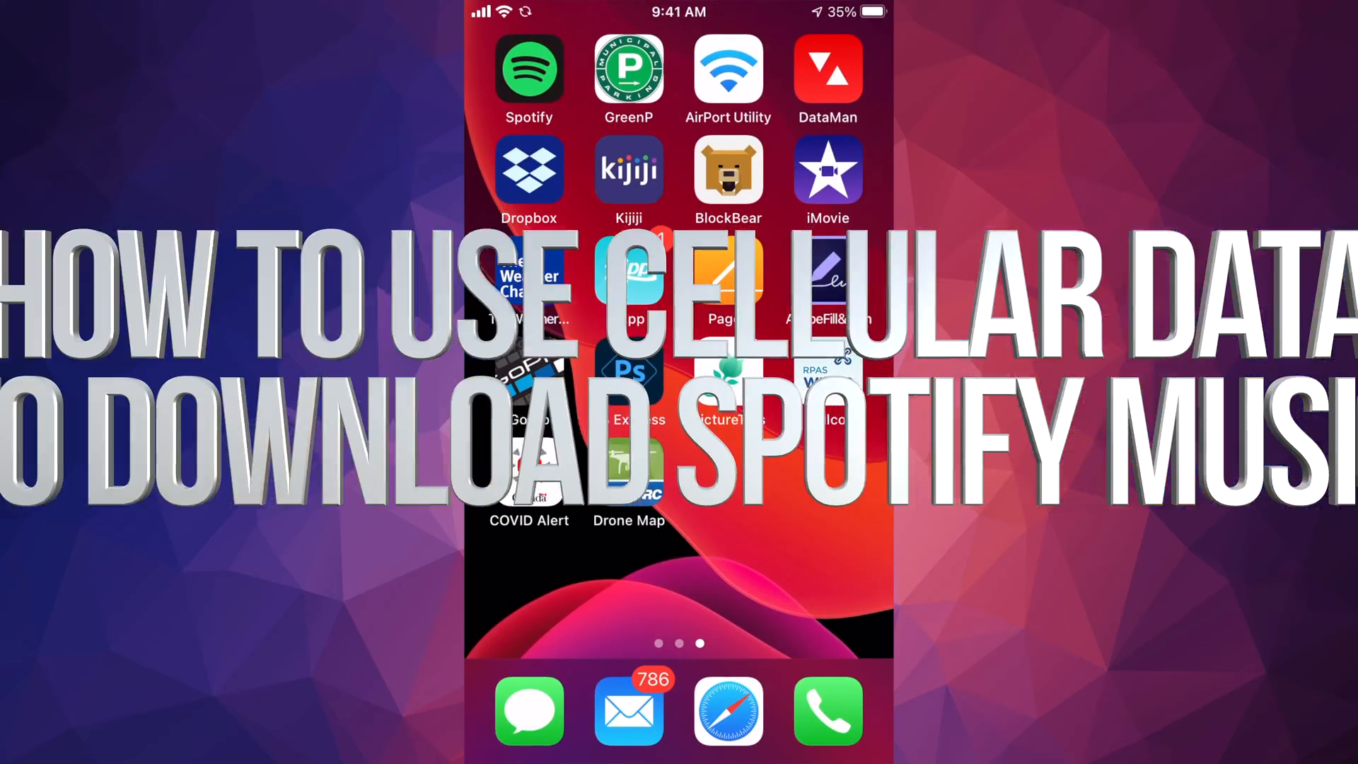
# Launch Spotify, open Settings > Music Quality, and reveal the enabled Download Using Cellular option.
pyautogui.click(529, 69)
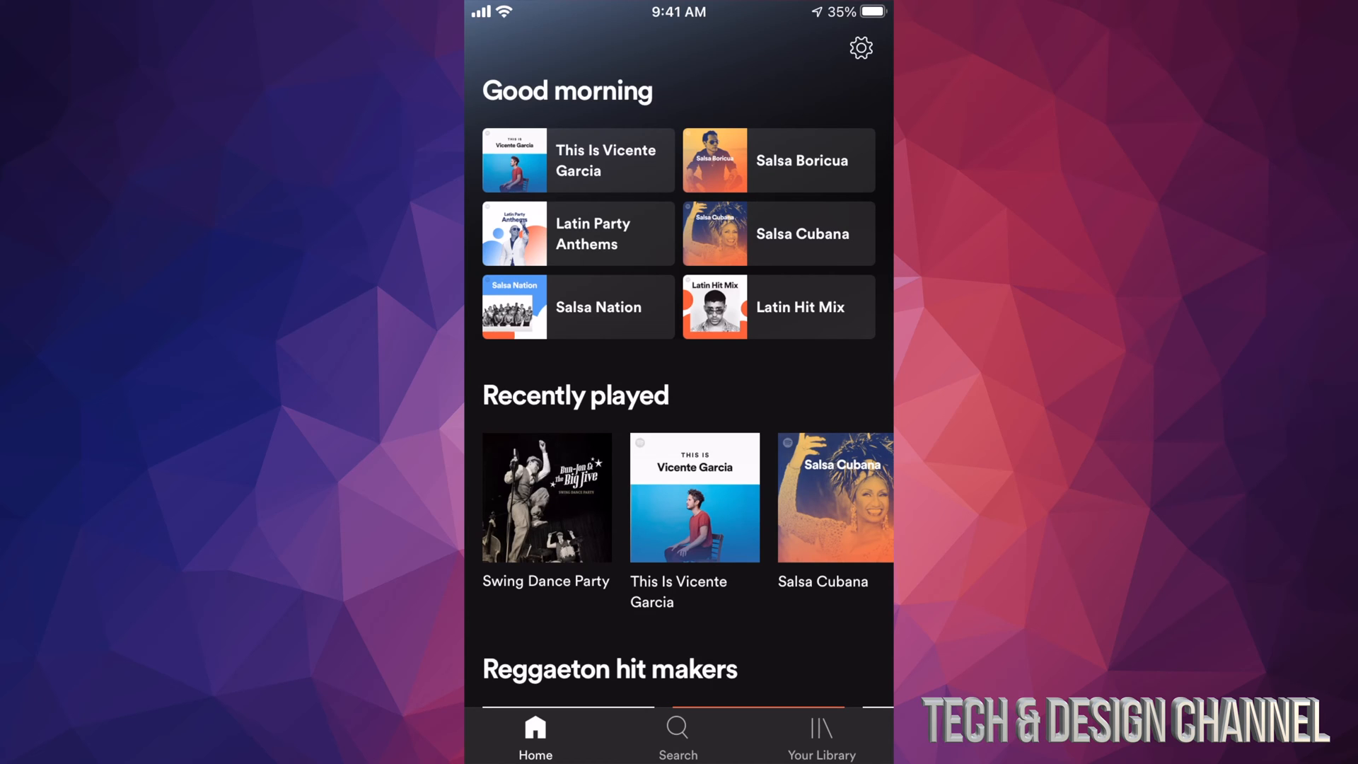
pyautogui.click(861, 47)
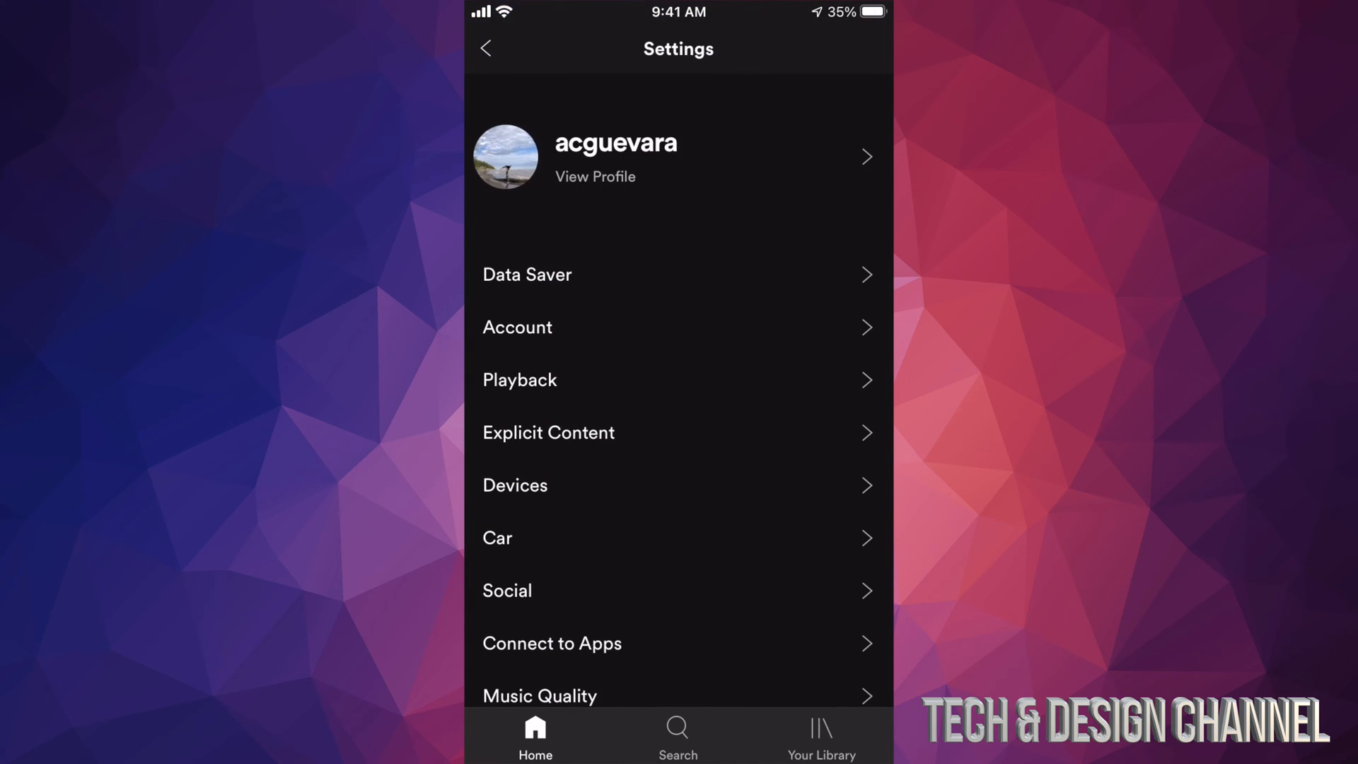
pyautogui.scroll(-3)
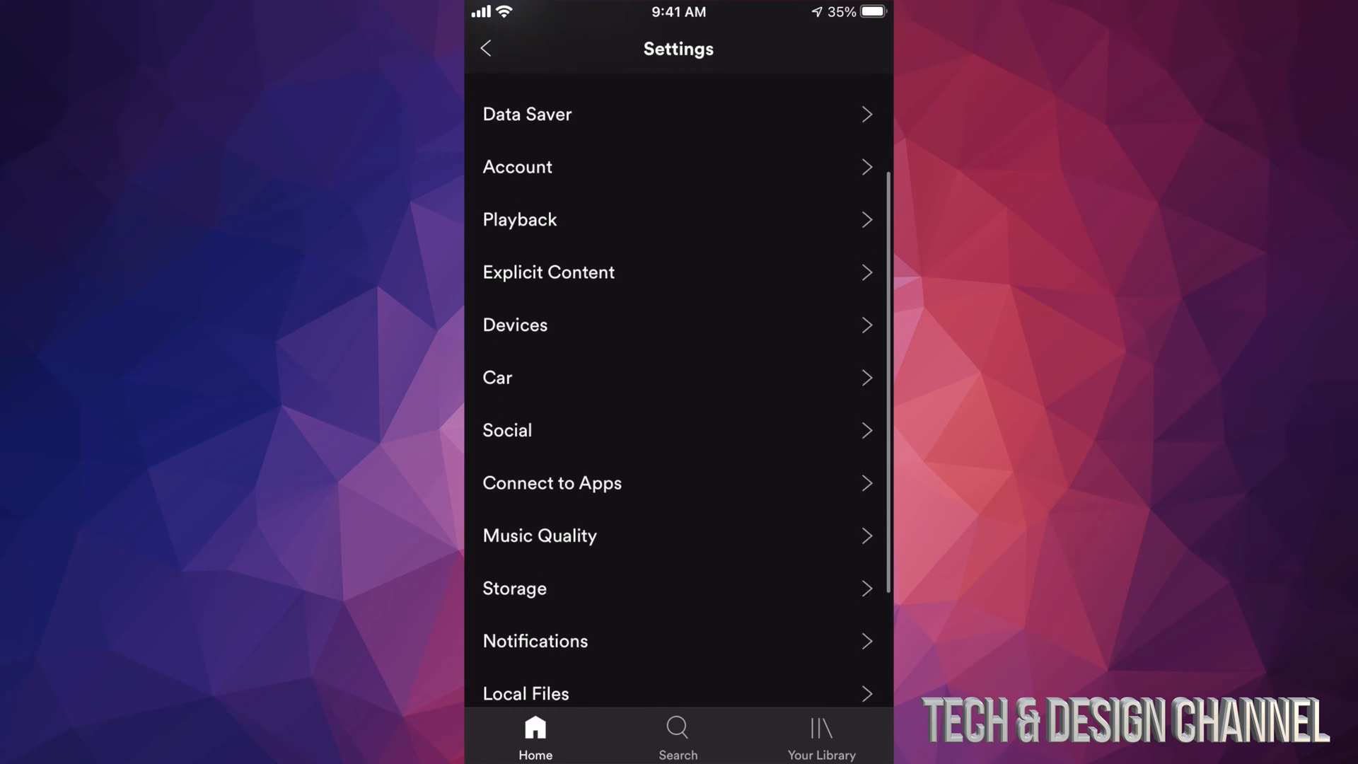
pyautogui.scroll(-3)
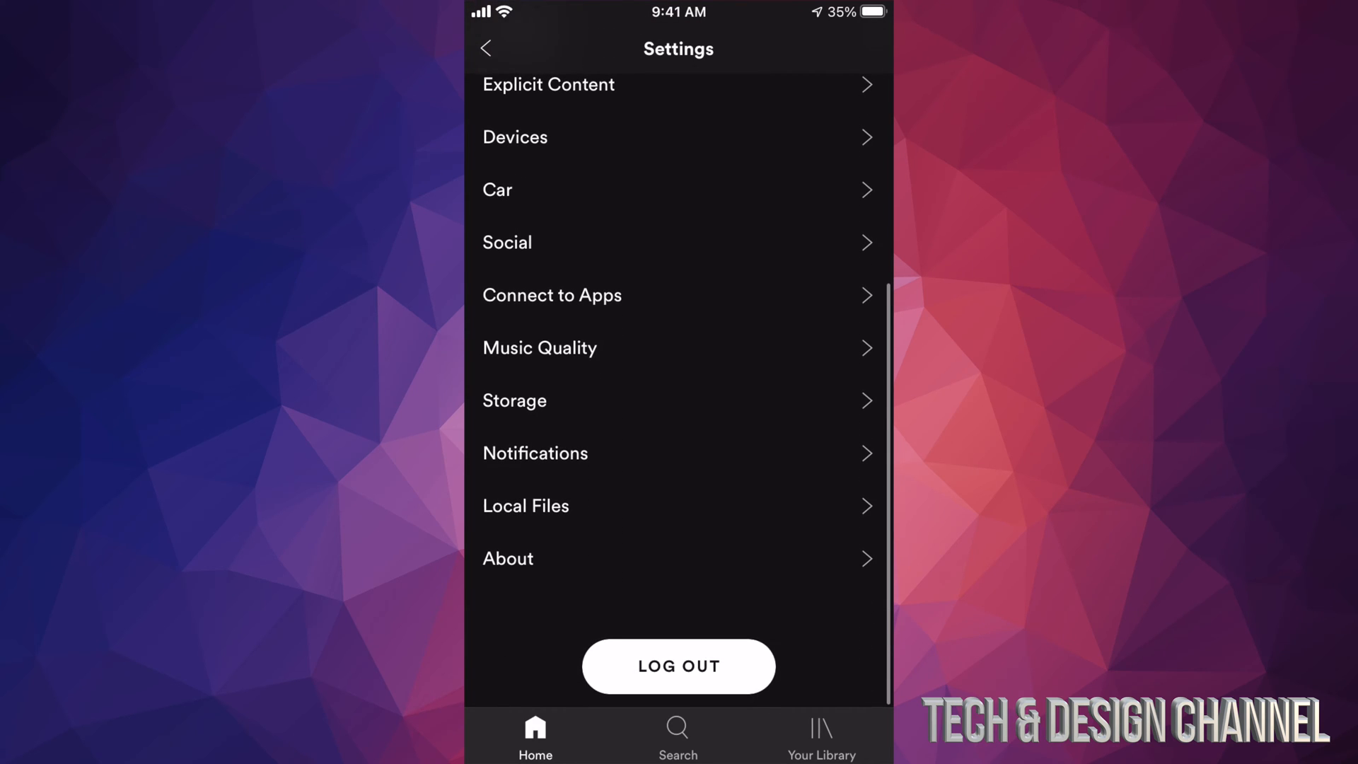
pyautogui.click(539, 347)
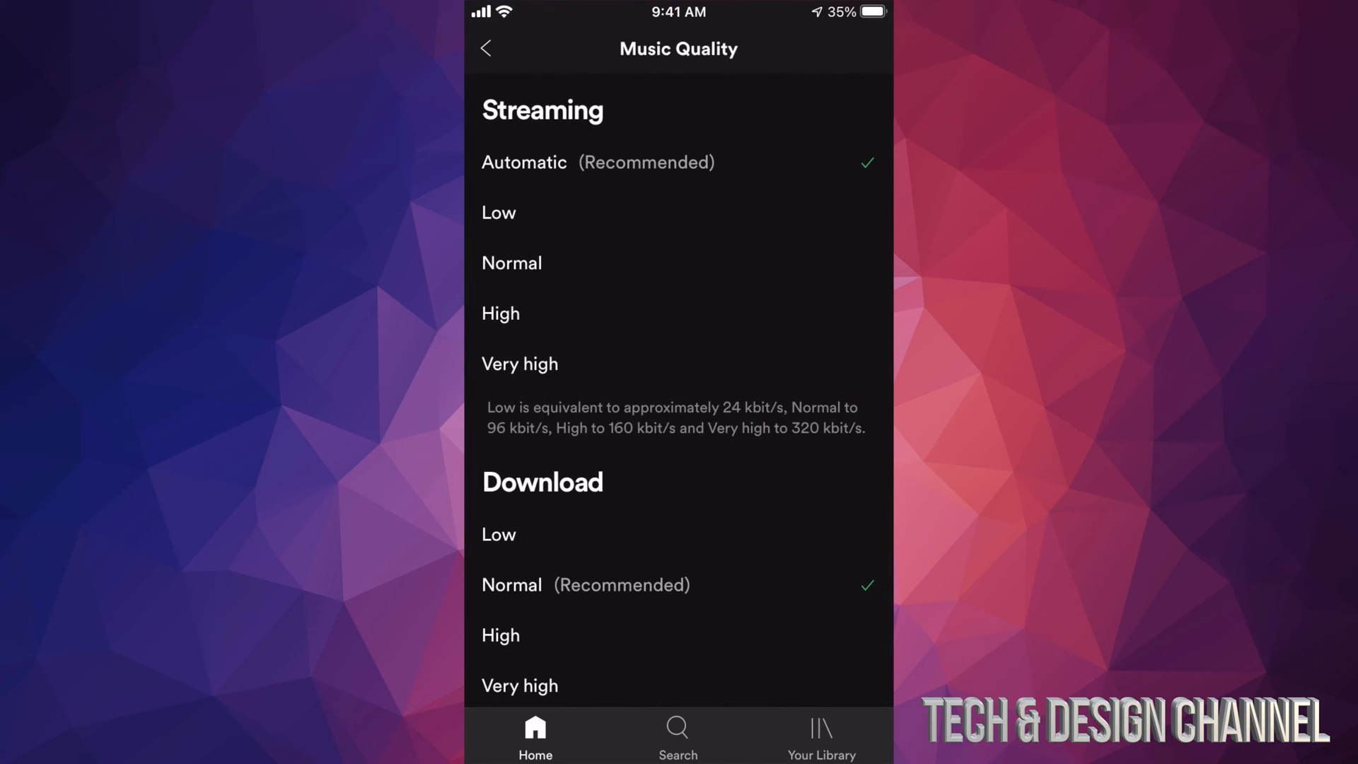
pyautogui.scroll(-3)
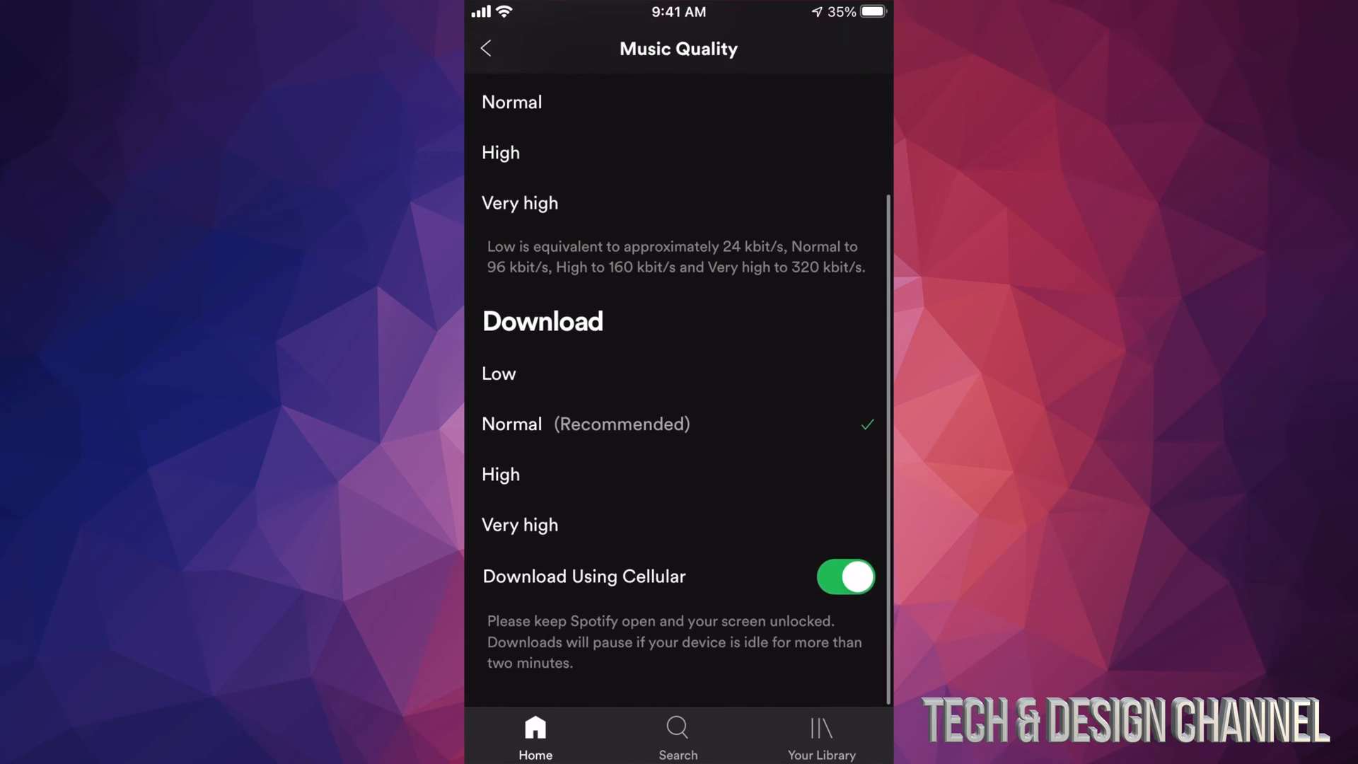